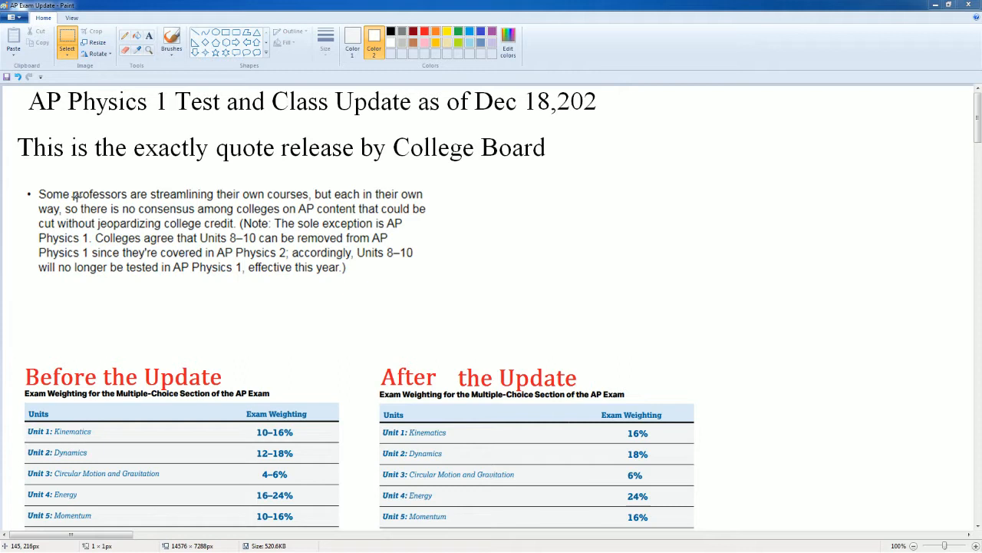
pyautogui.moveTo(74, 189)
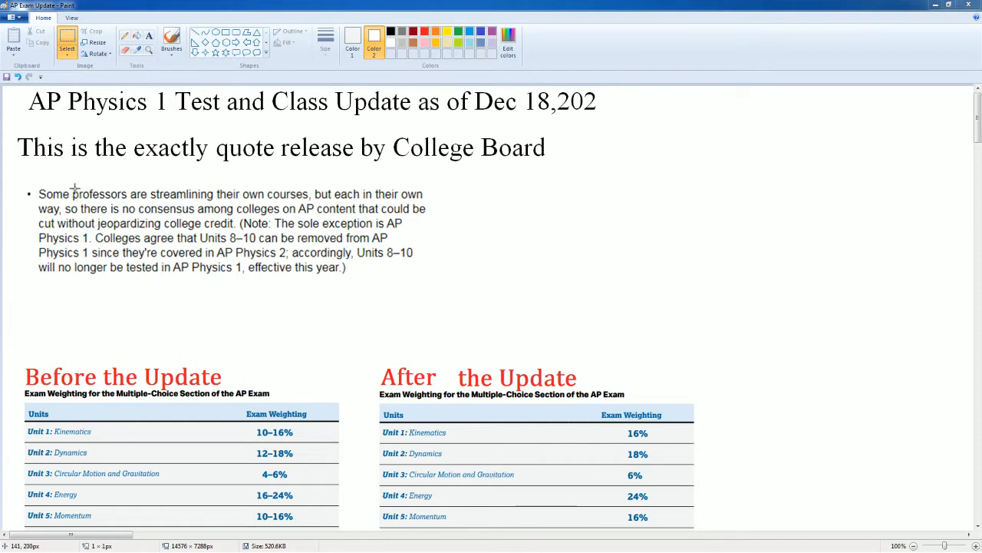
pyautogui.moveTo(43, 187)
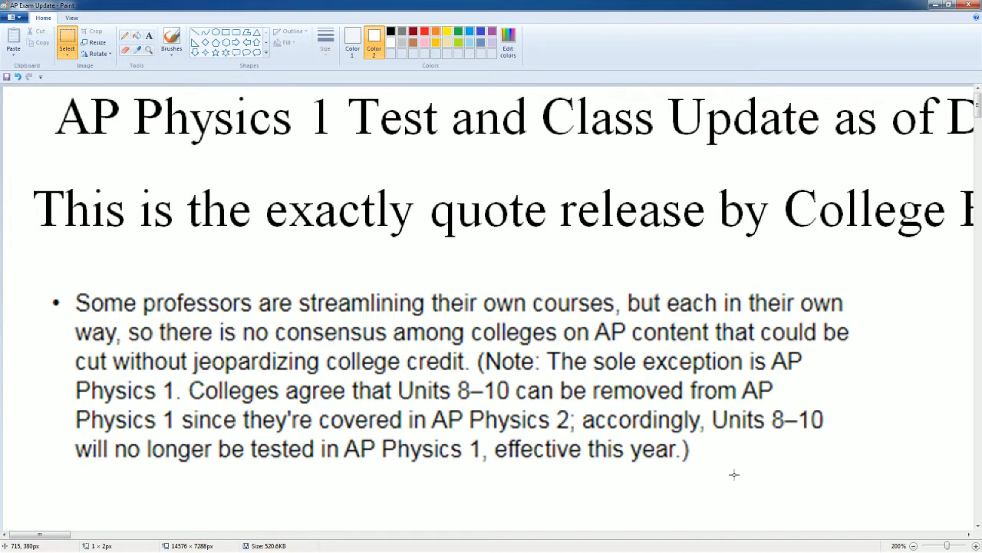
pyautogui.moveTo(369, 427)
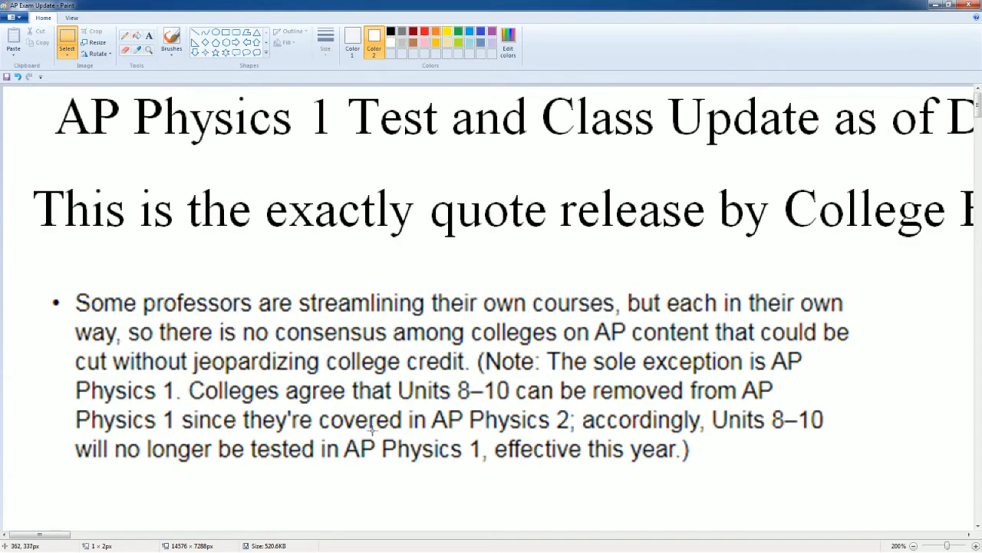
# - Scroll the canvas to the Before/After weighting tables and bring up the AP Central window
pyautogui.scroll(-3)
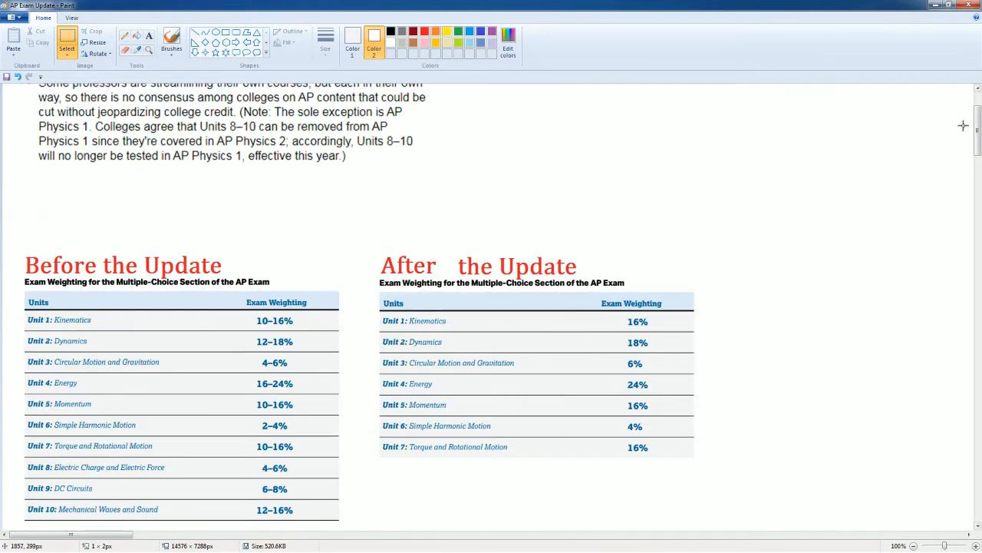
pyautogui.scroll(-3)
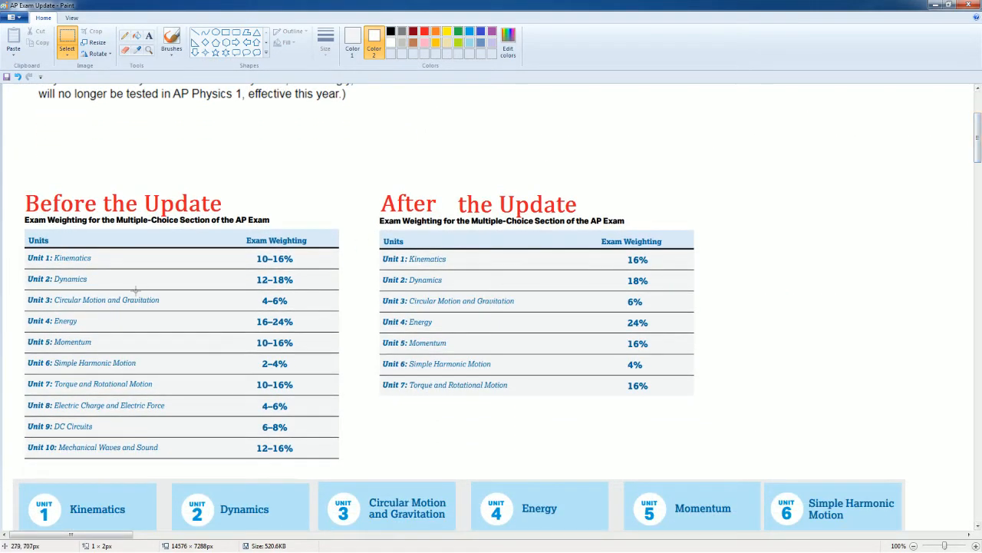
pyautogui.moveTo(132, 360)
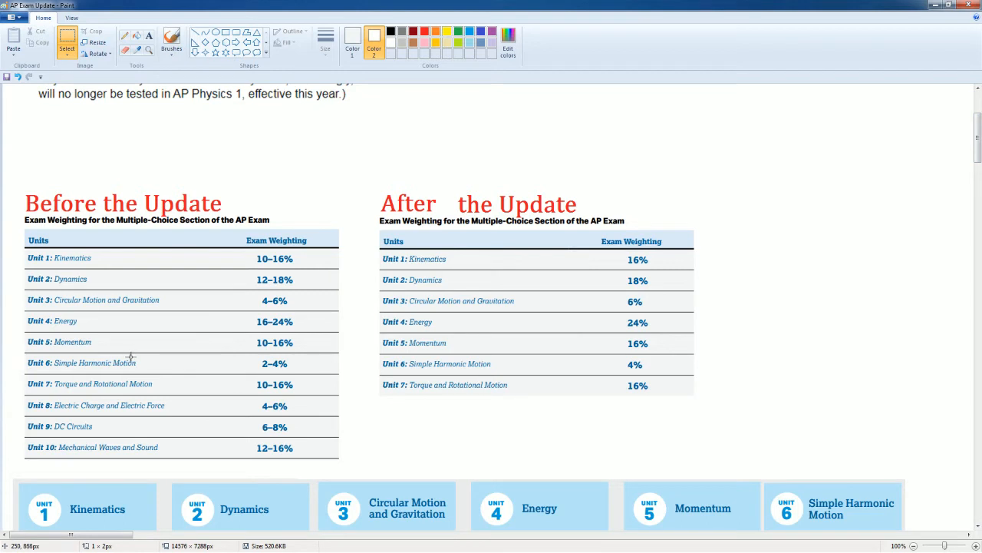
pyautogui.moveTo(120, 351)
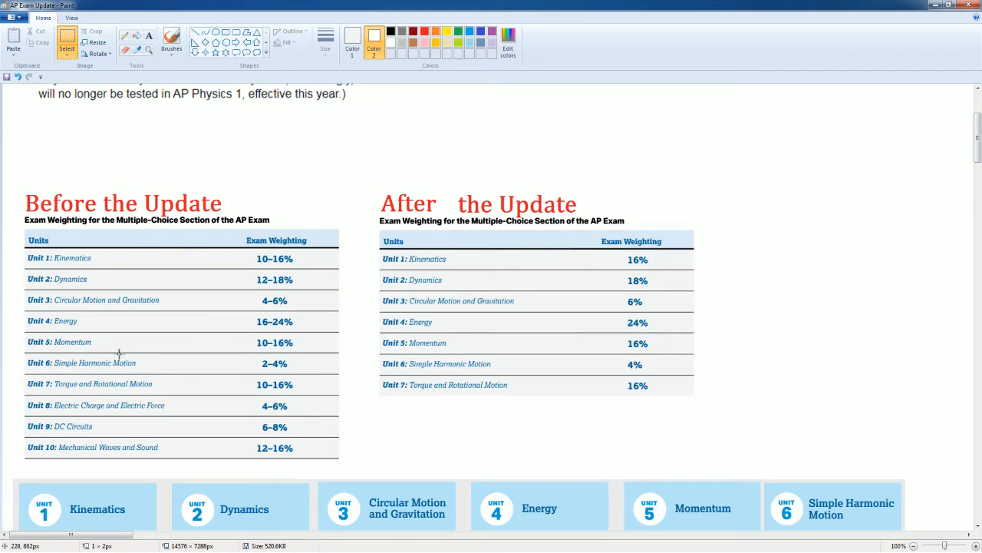
pyautogui.moveTo(230, 258)
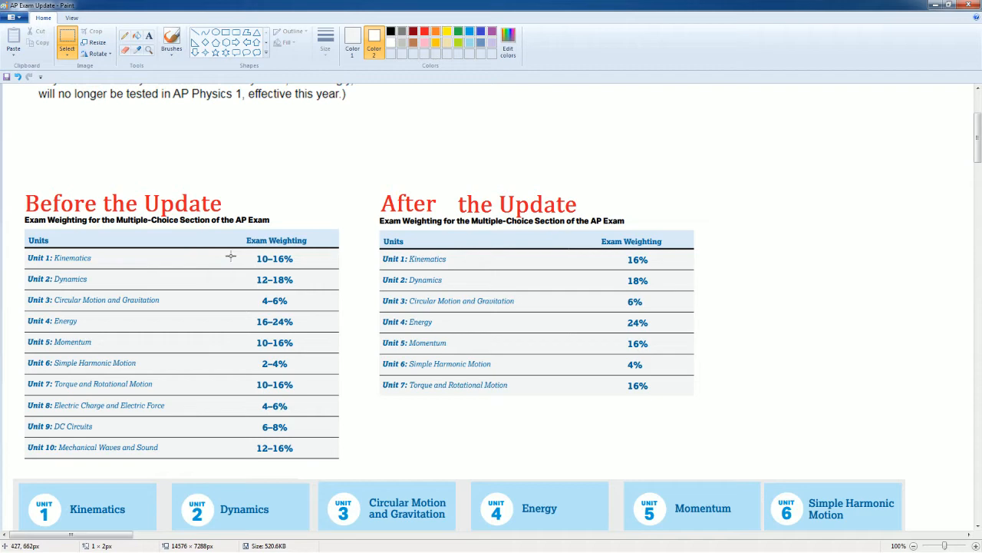
pyautogui.moveTo(233, 258)
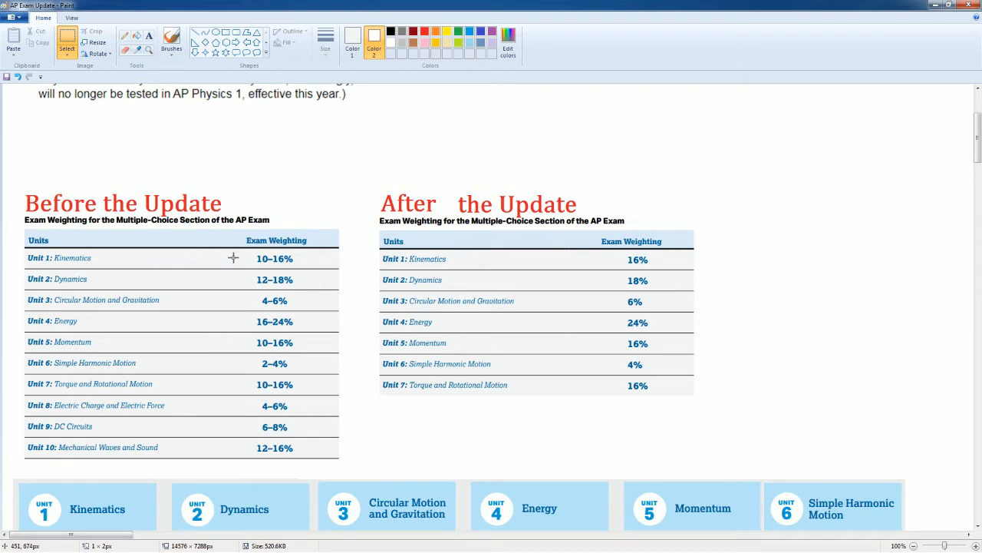
pyautogui.moveTo(184, 402)
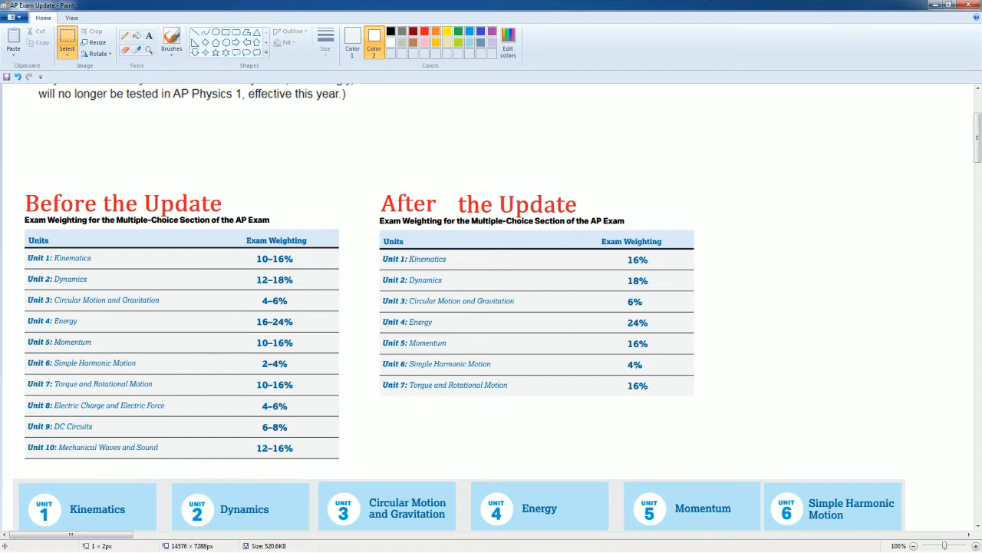
pyautogui.click(274, 279)
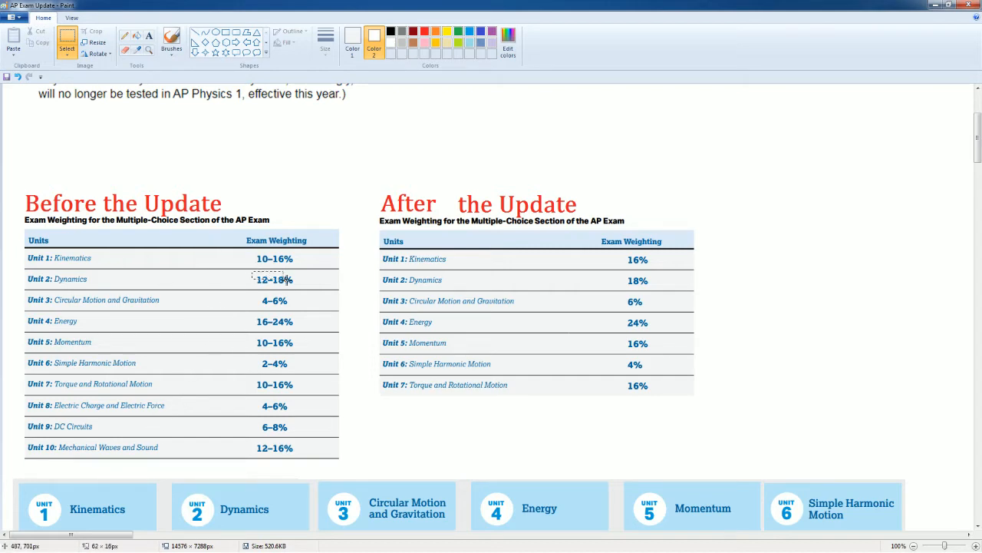
pyautogui.moveTo(247, 304)
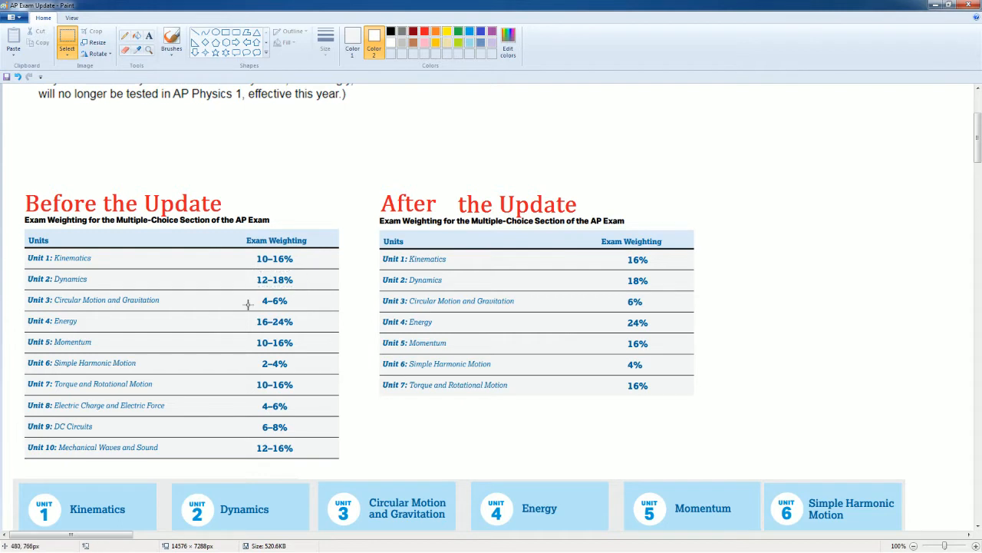
pyautogui.moveTo(253, 294); pyautogui.dragTo(290, 307)
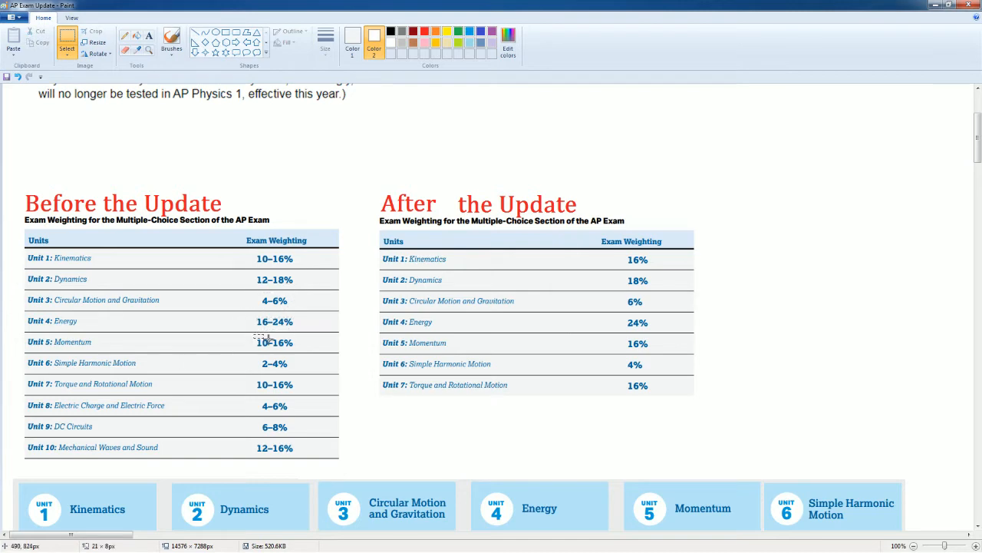
pyautogui.moveTo(350, 359)
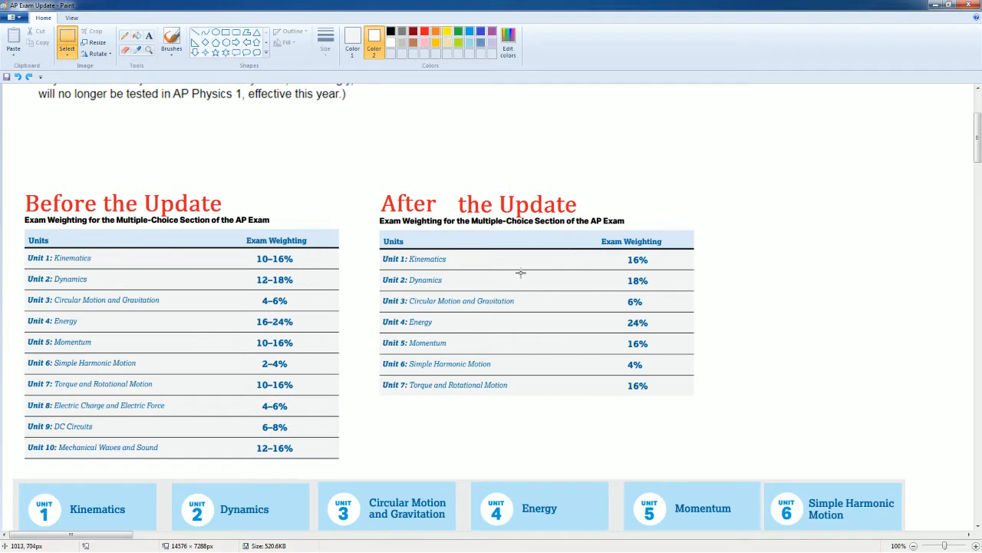
pyautogui.moveTo(607, 355)
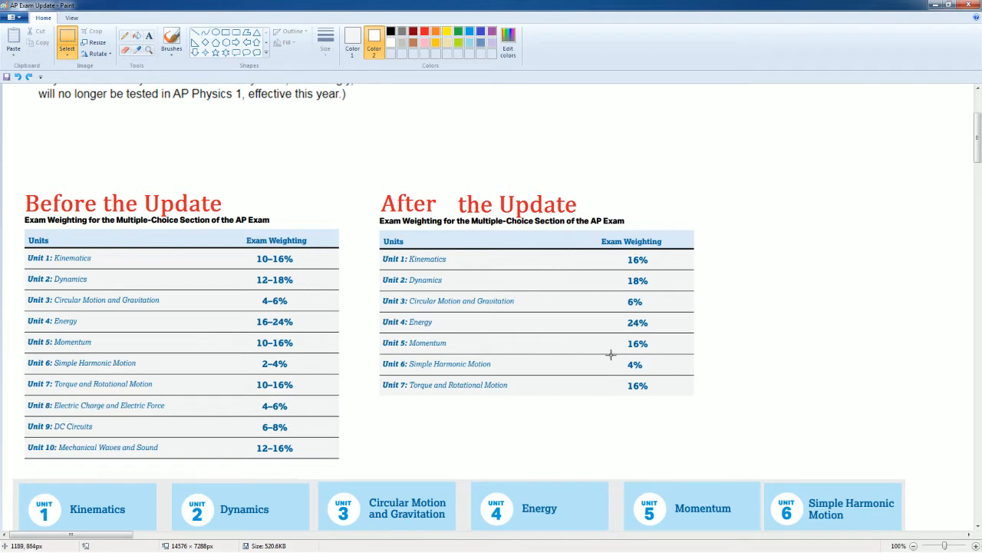
pyautogui.moveTo(285, 325)
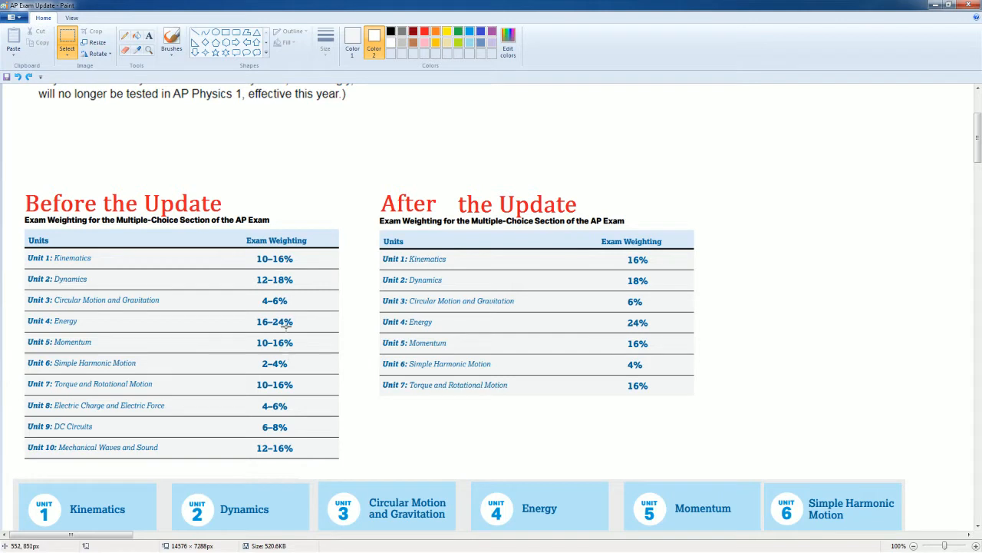
pyautogui.moveTo(245, 323)
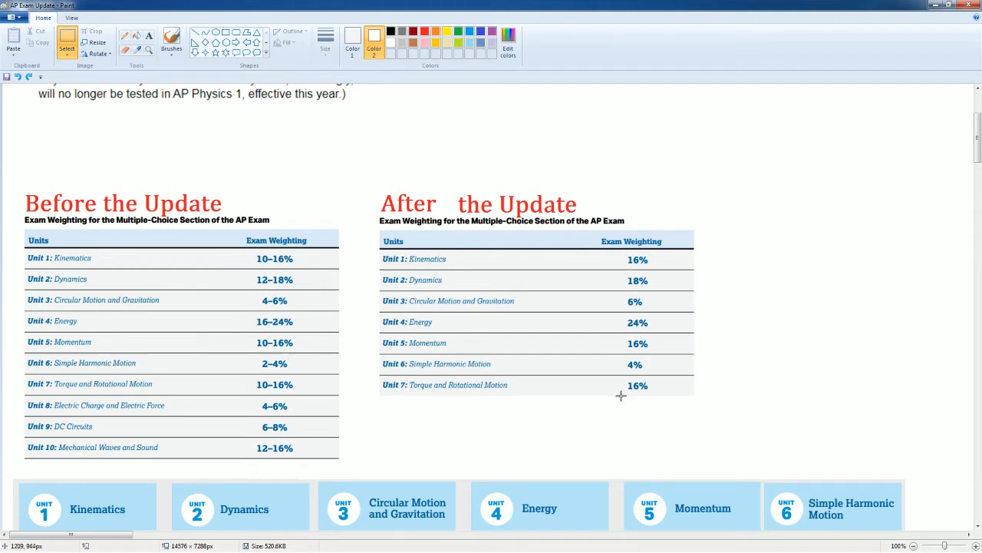
pyautogui.moveTo(317, 320)
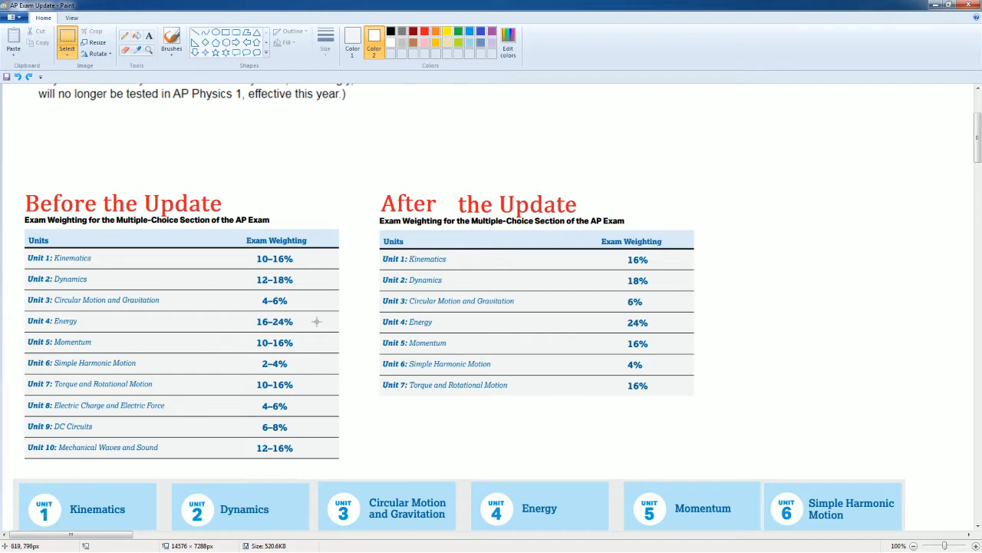
pyautogui.moveTo(315, 321)
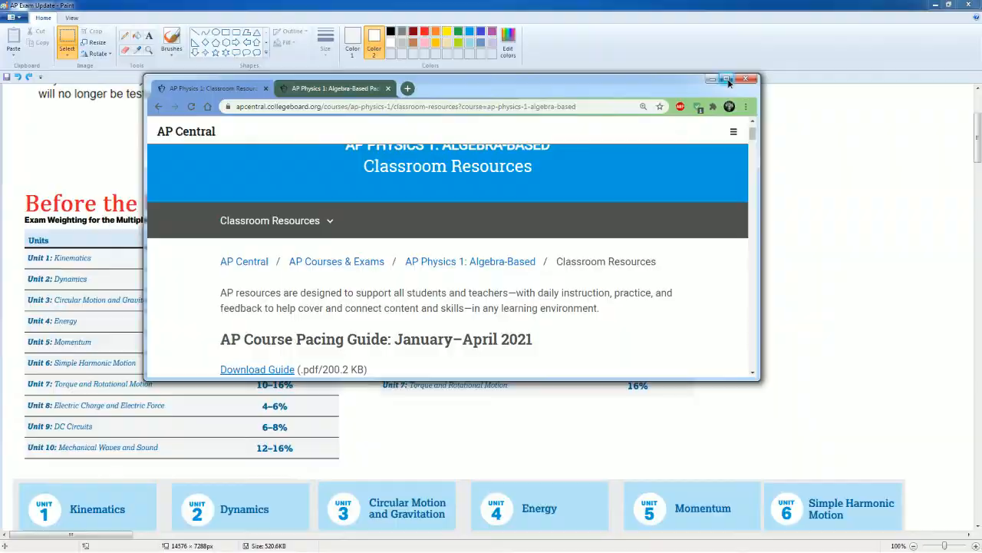
# - Maximize the Chrome window on the AP Physics 1 Classroom Resources page
pyautogui.click(728, 80)
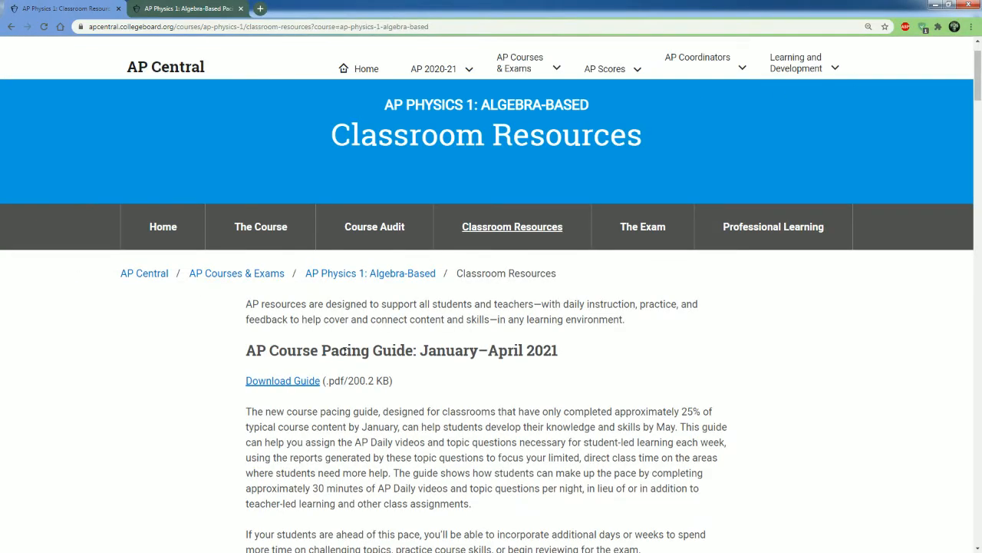
pyautogui.moveTo(181, 383)
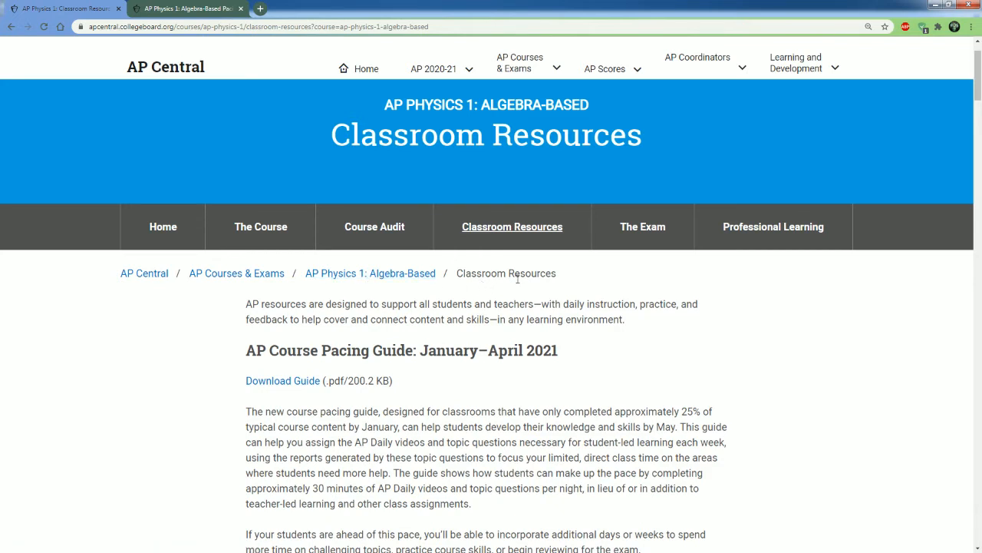
pyautogui.moveTo(351, 370)
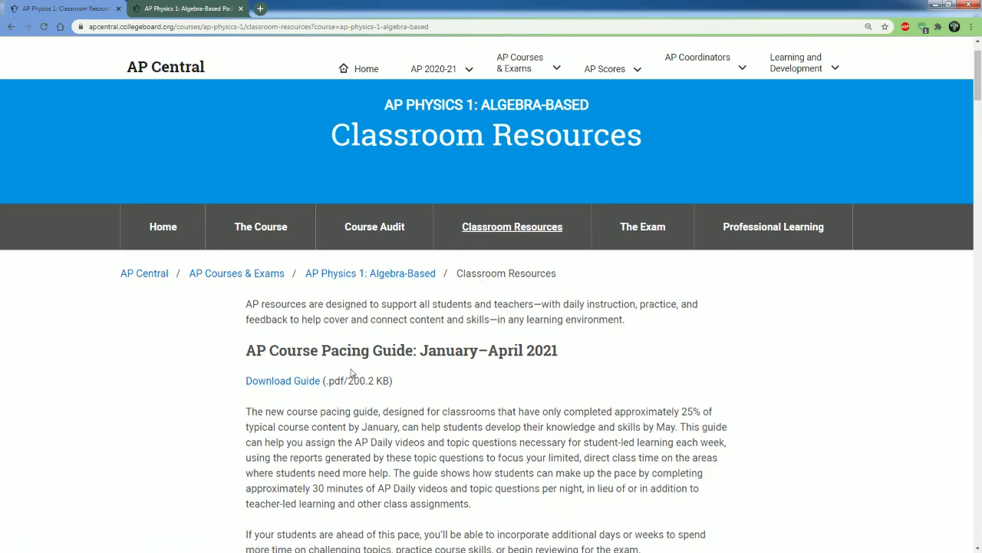
pyautogui.scroll(-3)
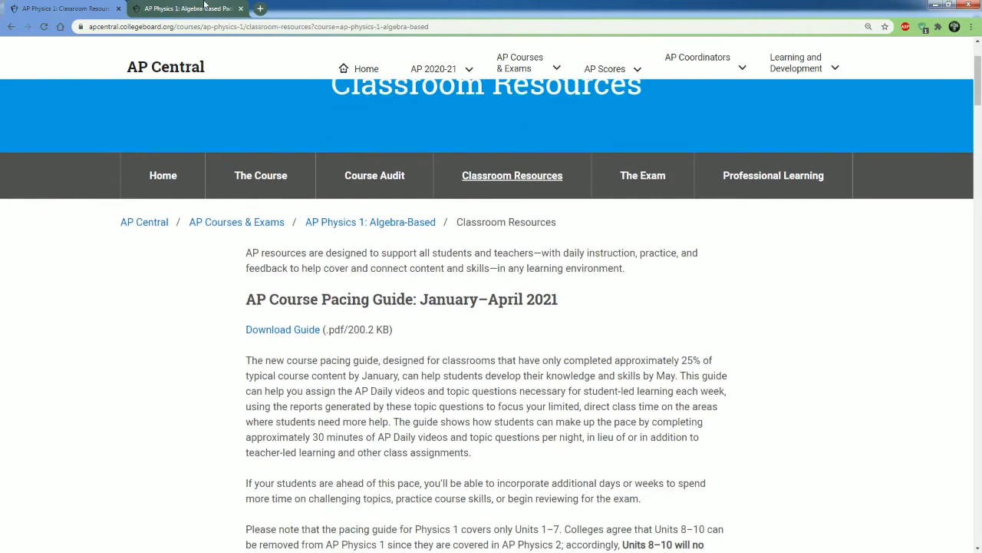
# - Go to page 14 of the pacing guide PDF, Week 14 (Apr. 5–9) on angular momentum and torque
pyautogui.click(282, 328)
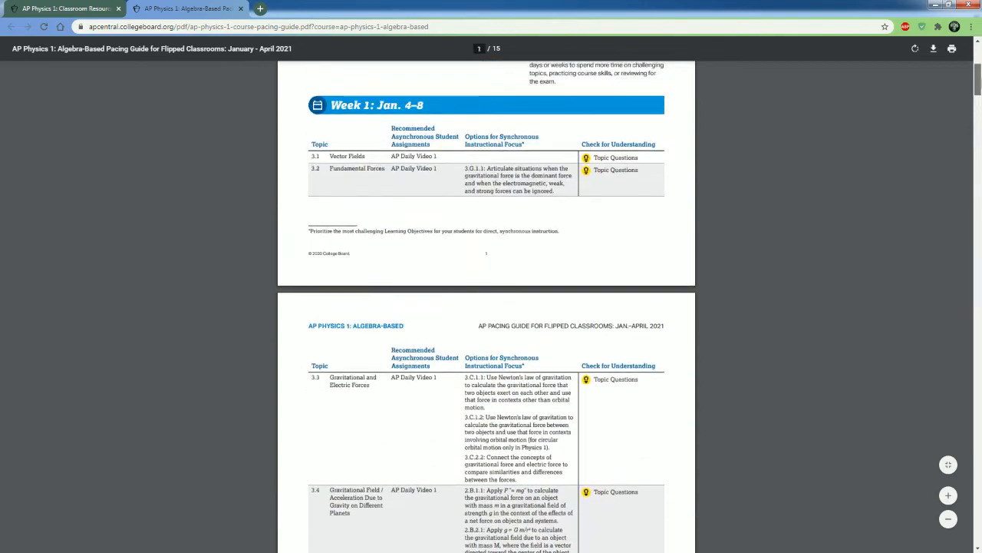
pyautogui.scroll(-3)
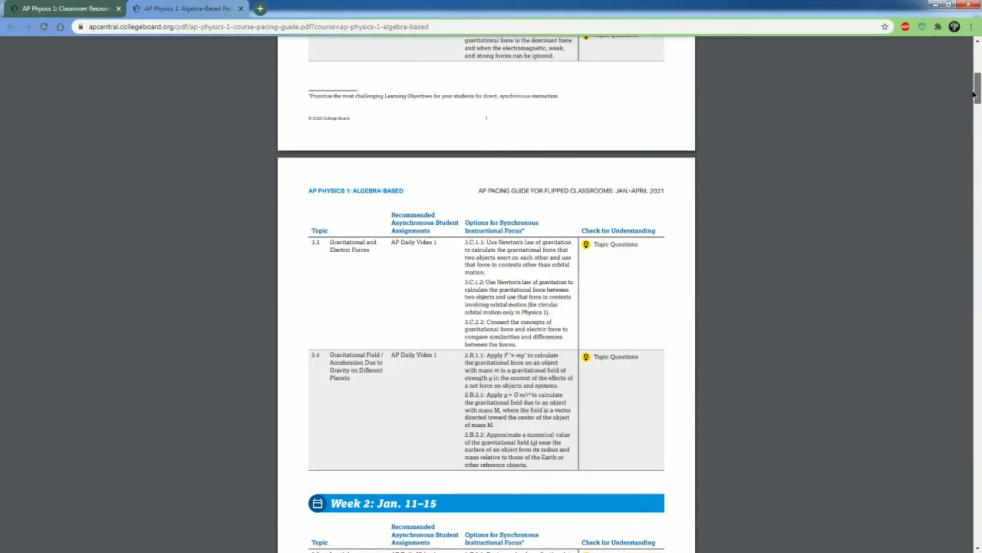
pyautogui.scroll(-3)
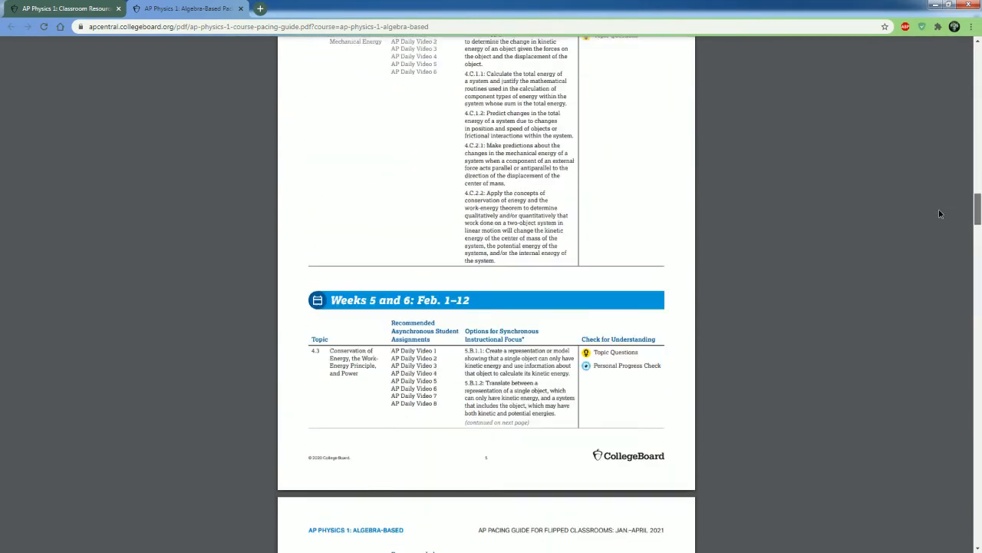
pyautogui.scroll(-3)
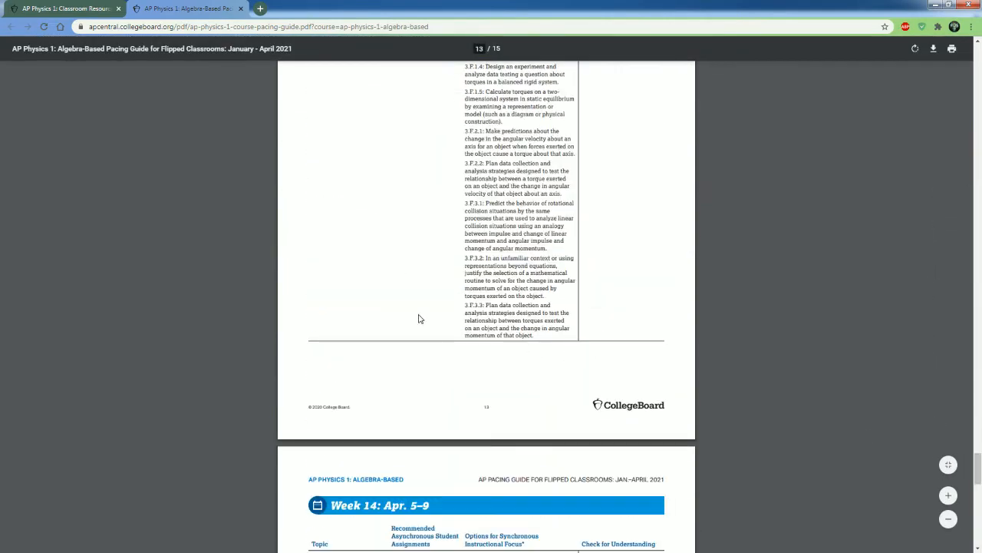
pyautogui.scroll(-3)
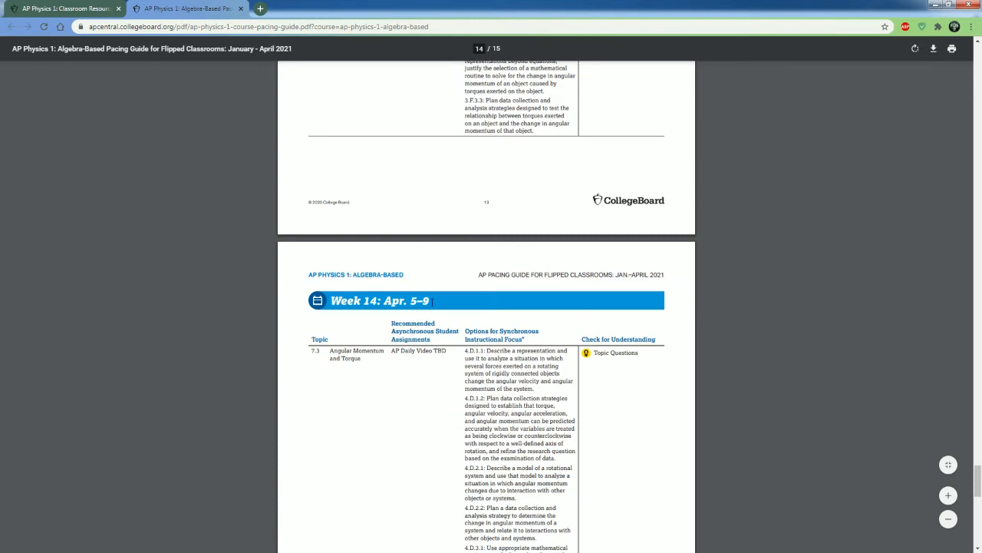
pyautogui.moveTo(426, 407)
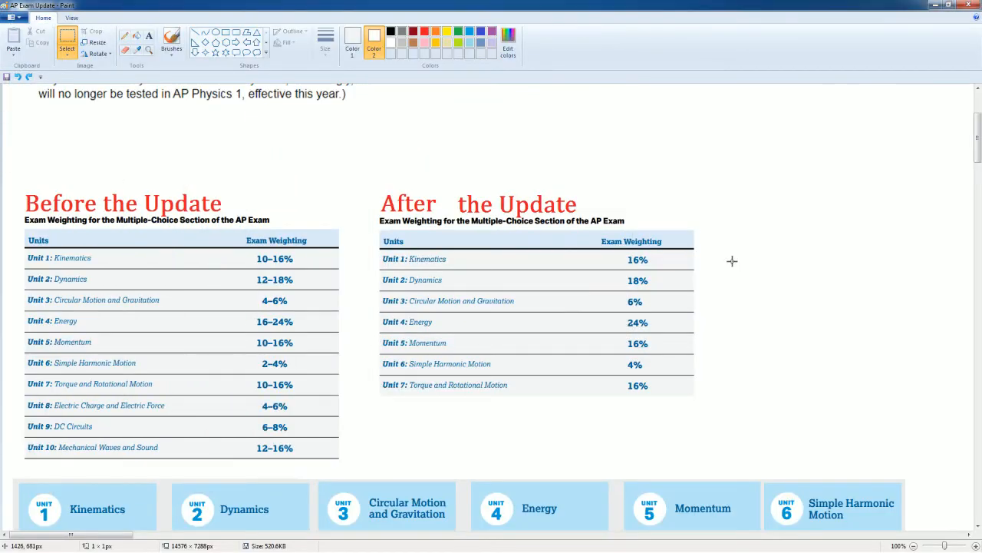
pyautogui.moveTo(261, 362)
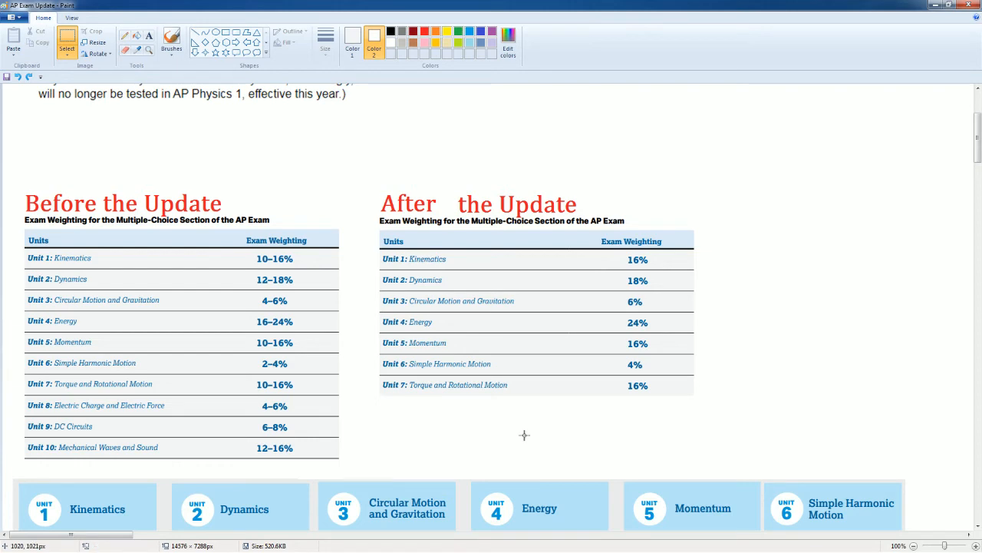
pyautogui.scroll(-3)
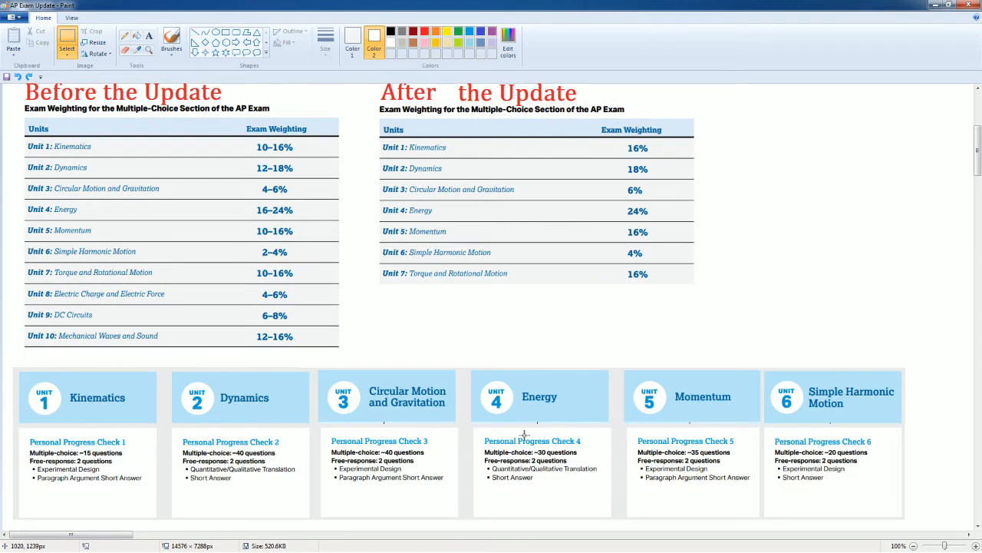
pyautogui.scroll(-3)
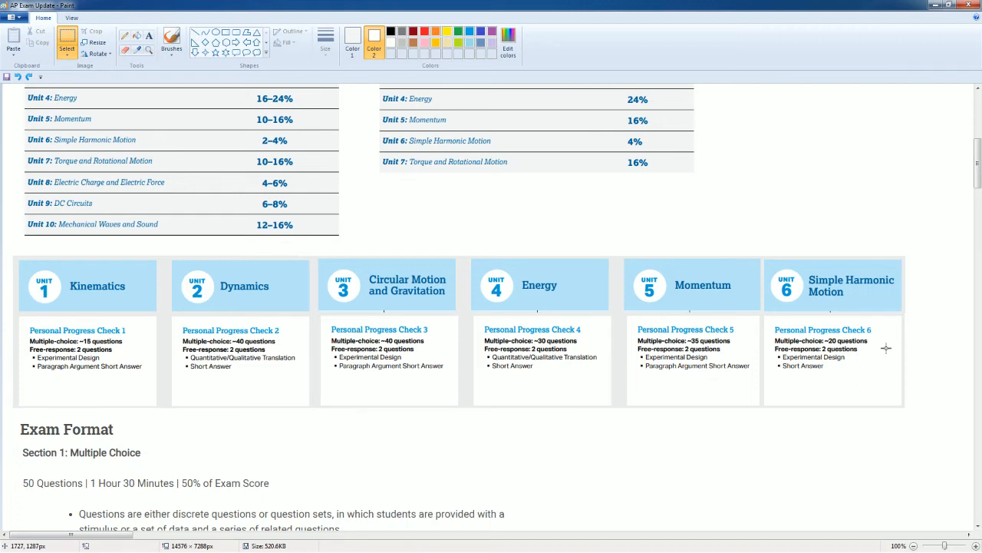
pyautogui.moveTo(61, 367)
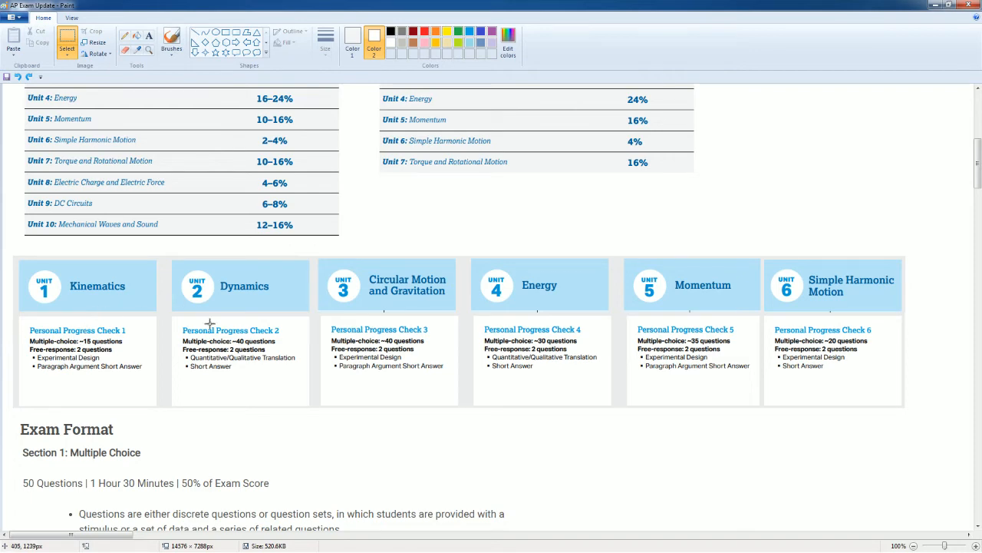
pyautogui.moveTo(451, 418)
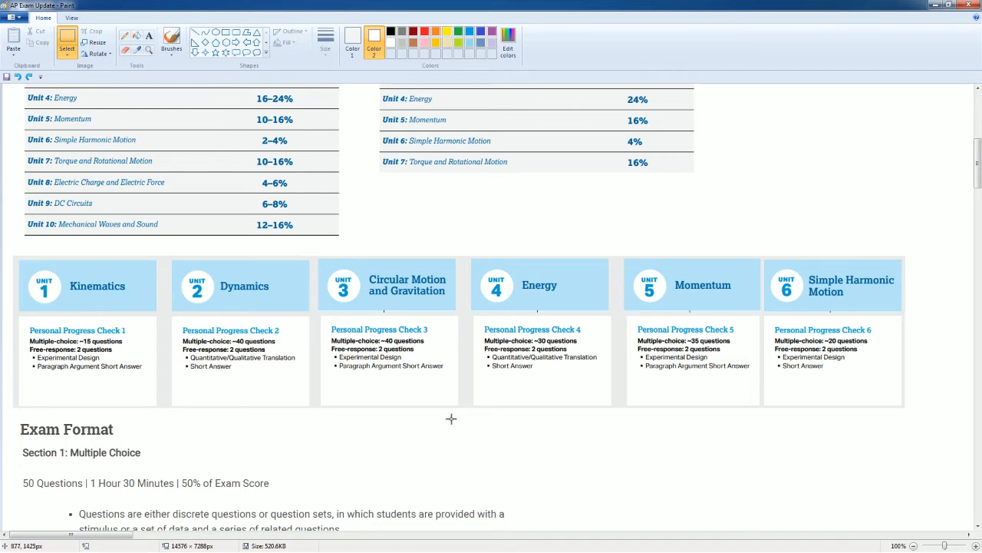
pyautogui.scroll(-3)
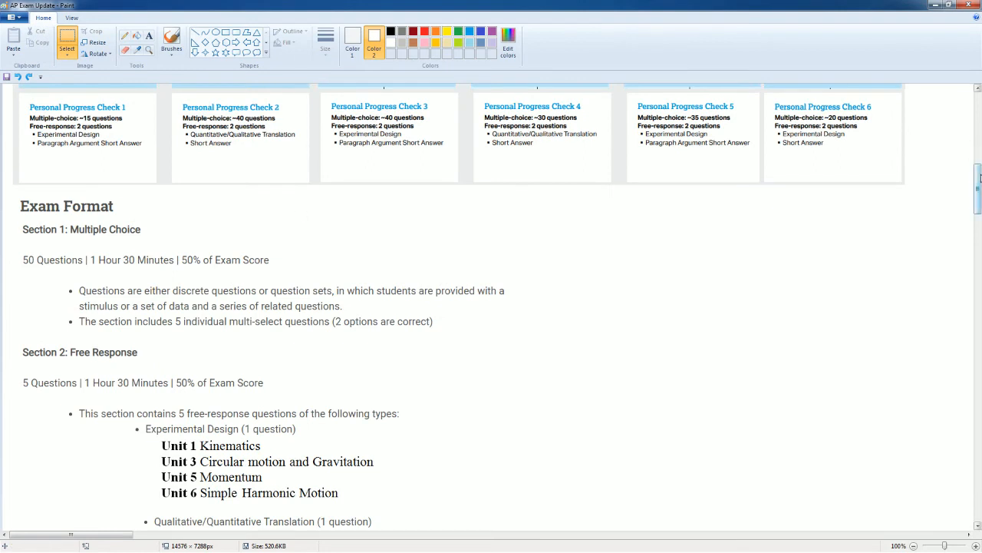
pyautogui.scroll(-3)
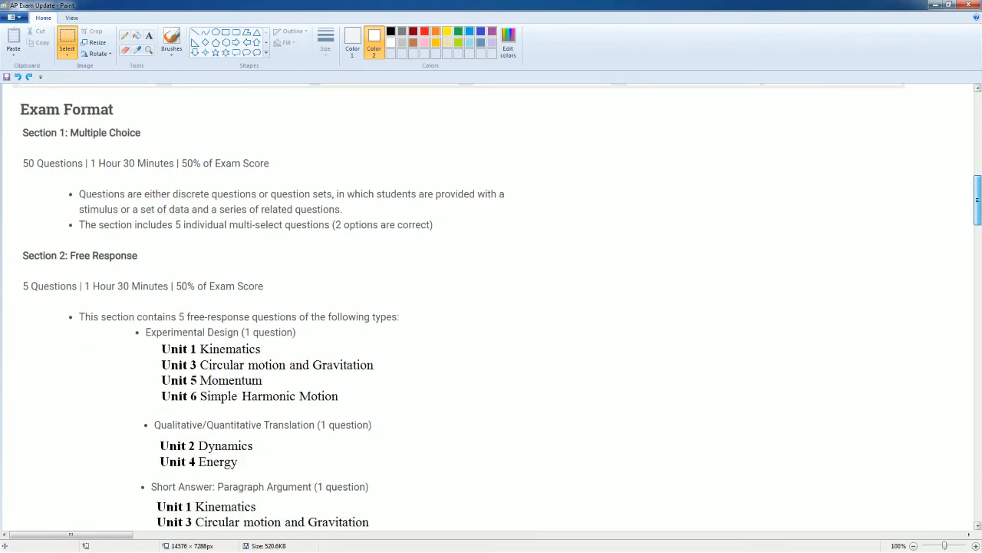
pyautogui.scroll(-3)
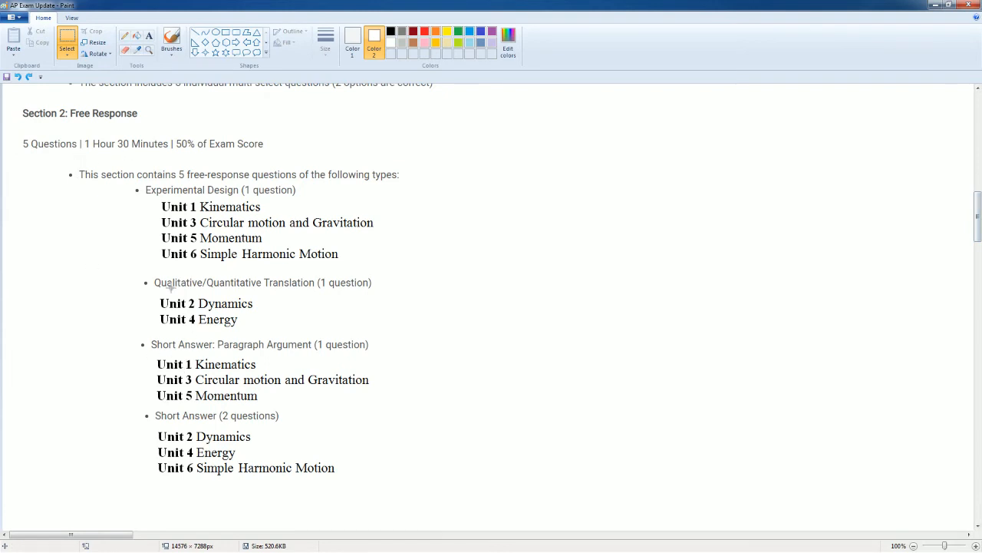
pyautogui.moveTo(163, 206)
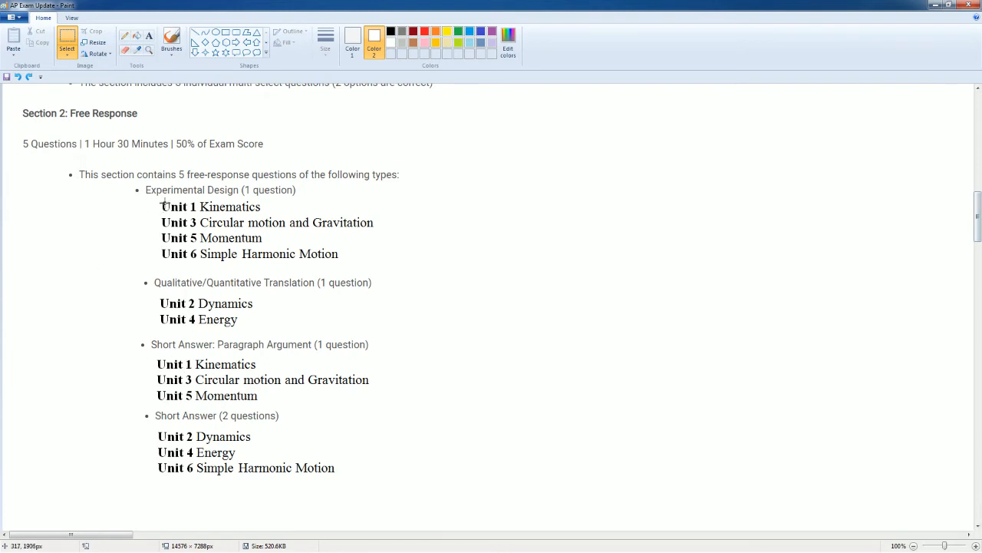
pyautogui.moveTo(157, 405)
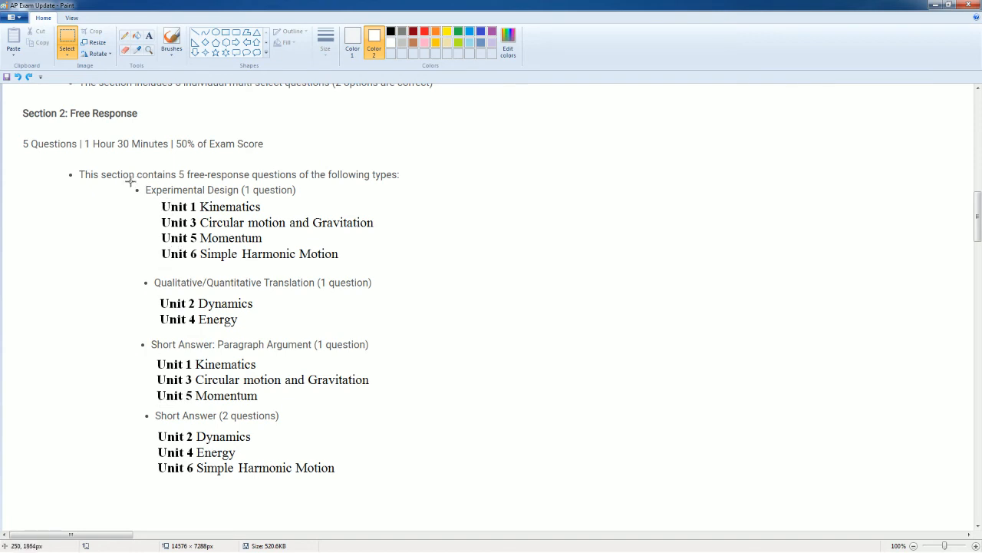
# - Select the region from Experimental Design down to Unit 5 Momentum under Paragraph Argument
pyautogui.moveTo(131, 181); pyautogui.dragTo(405, 405)
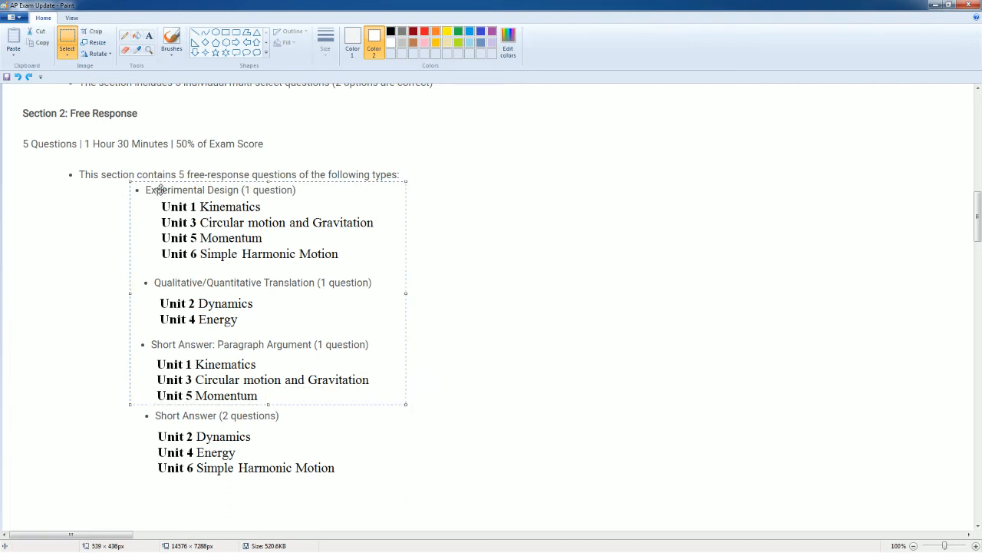
pyautogui.moveTo(208, 351)
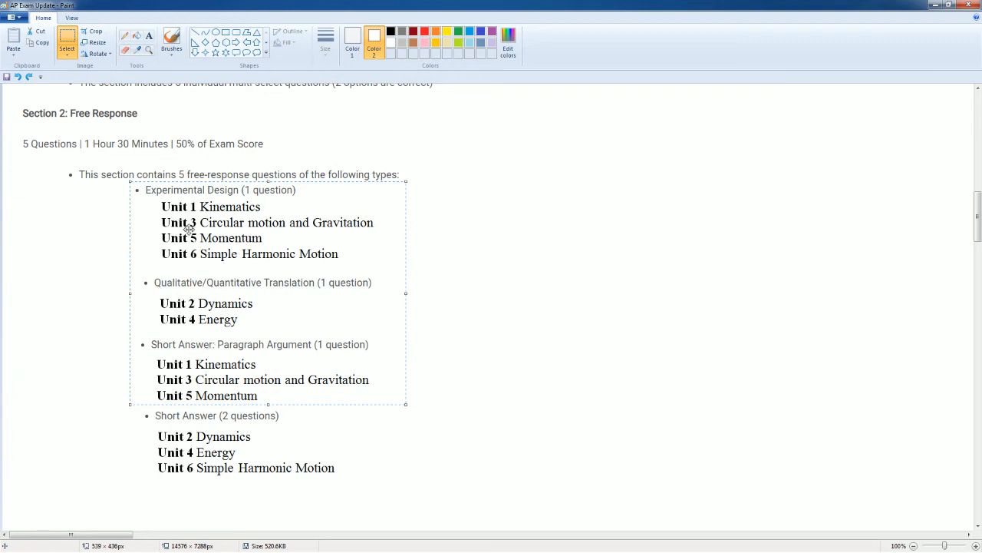
pyautogui.moveTo(230, 212)
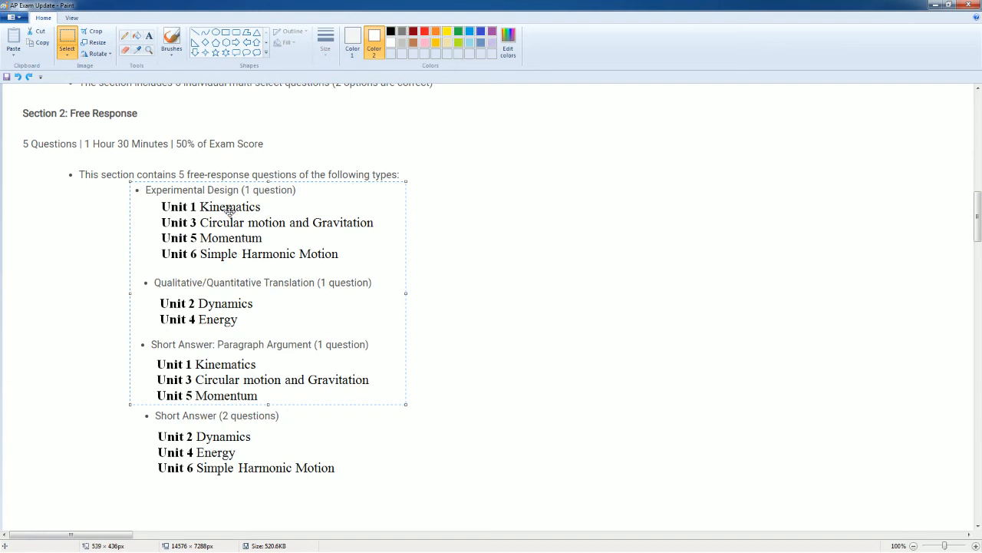
pyautogui.moveTo(212, 362)
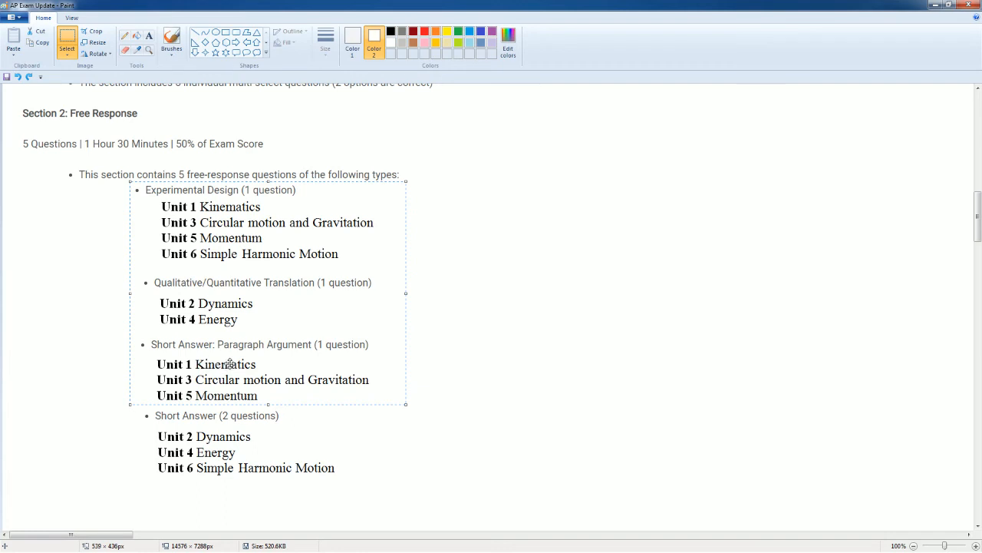
pyautogui.moveTo(234, 362)
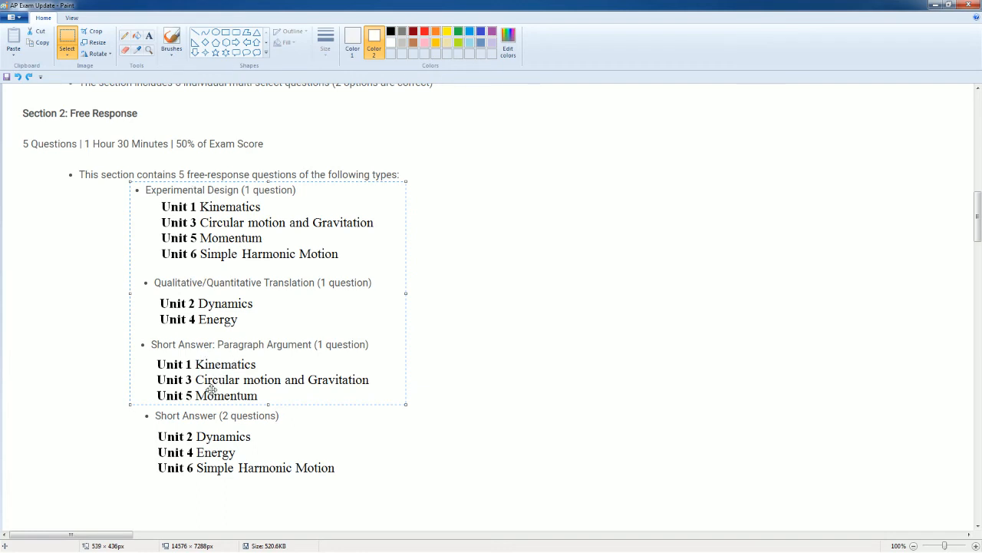
pyautogui.moveTo(249, 205)
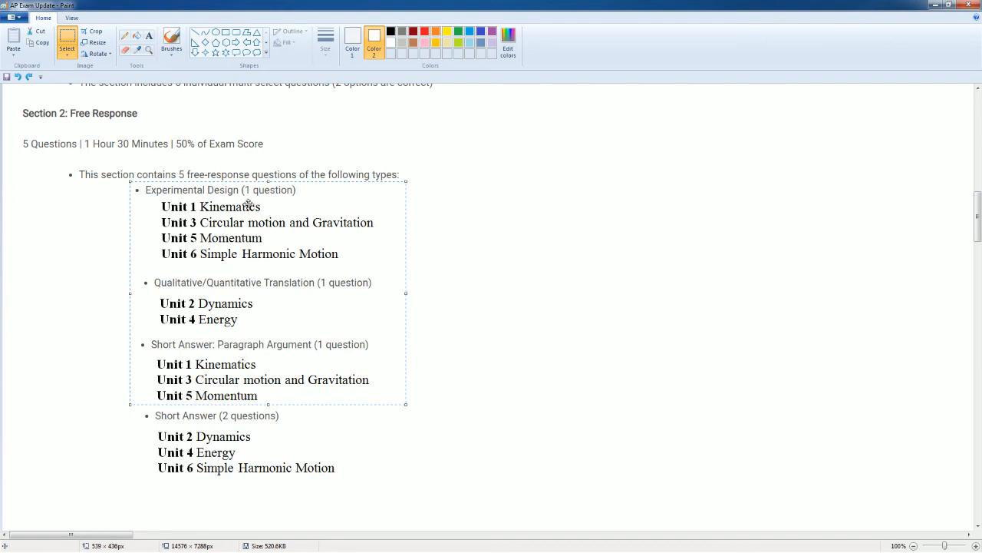
pyautogui.moveTo(167, 231)
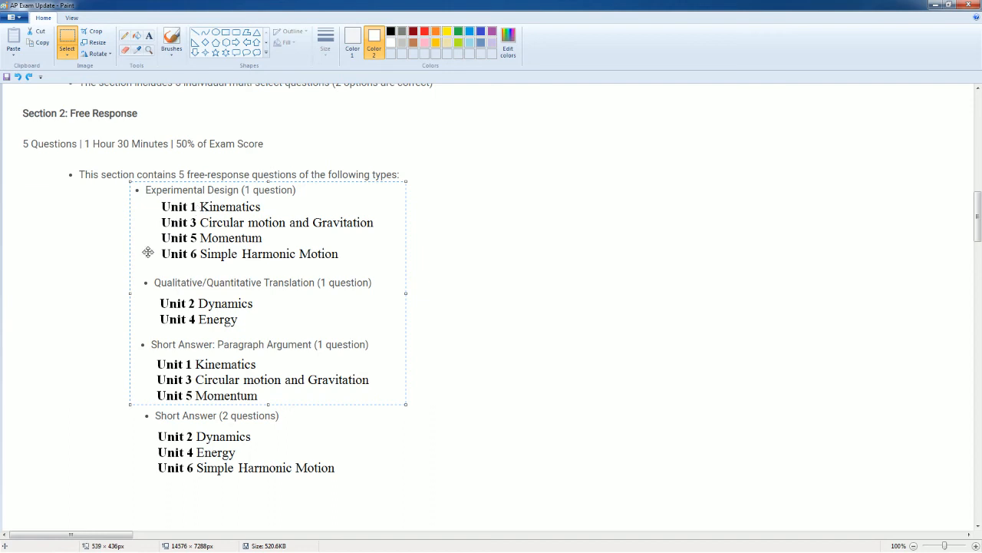
pyautogui.moveTo(201, 381)
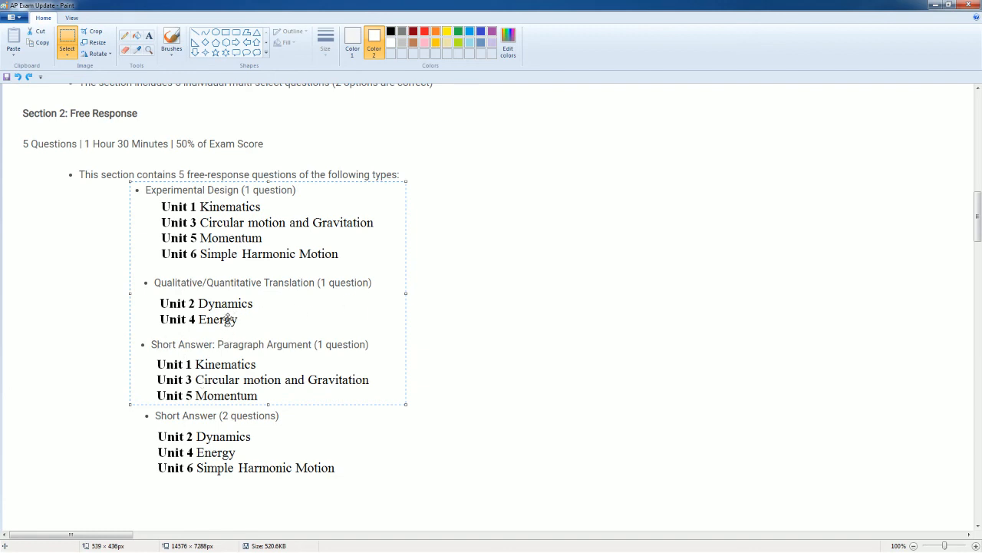
pyautogui.moveTo(202, 304)
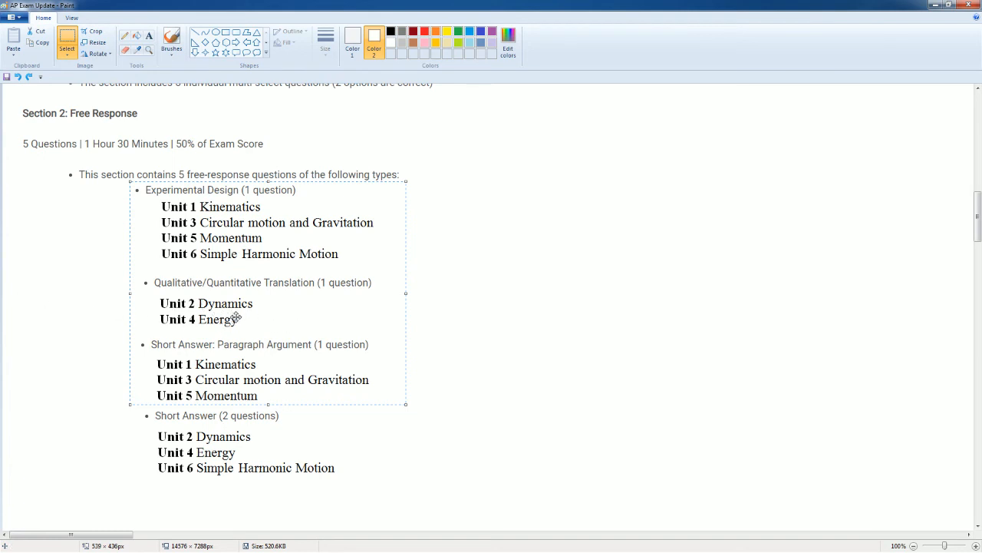
pyautogui.moveTo(197, 442)
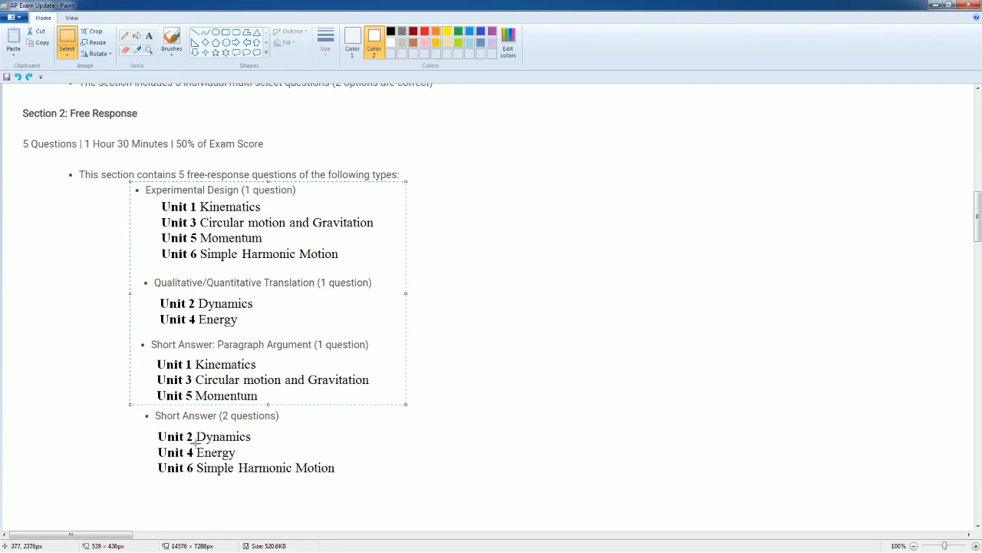
pyautogui.click(246, 411)
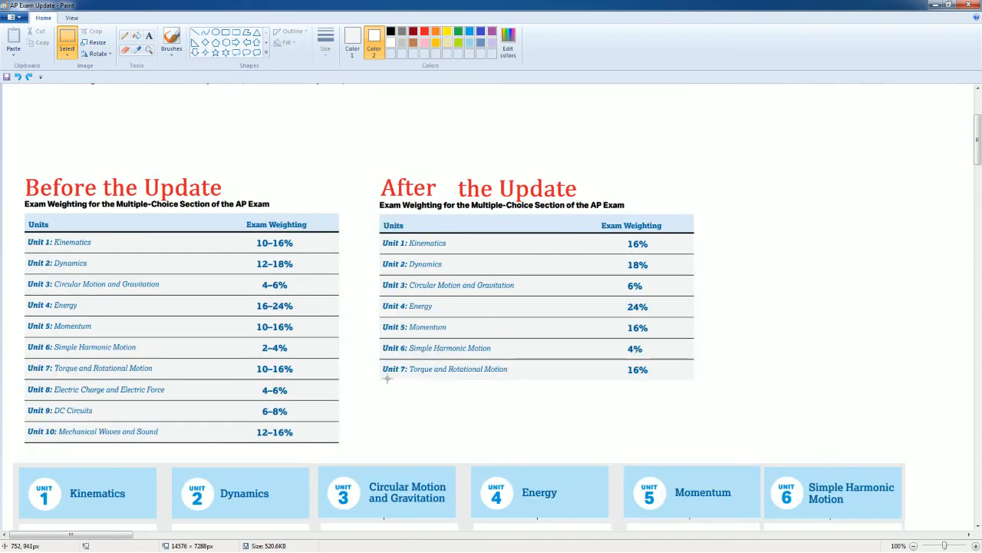
pyautogui.moveTo(387, 383)
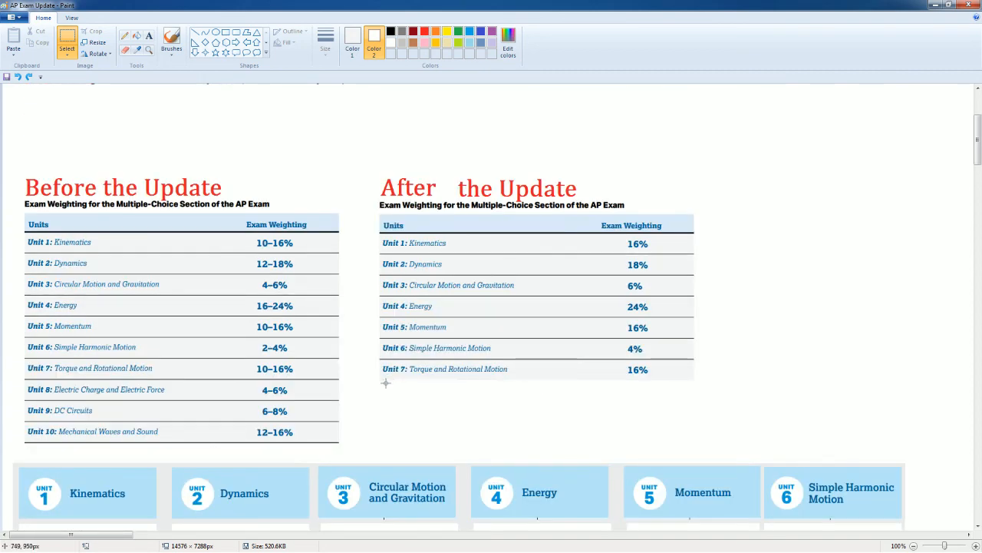